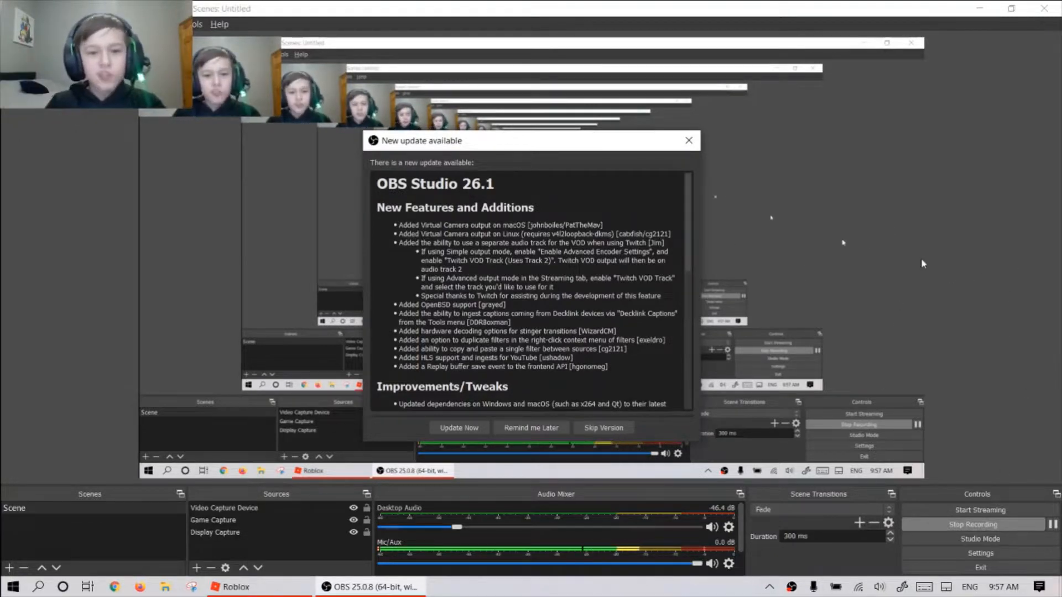
mouse_move(688, 141)
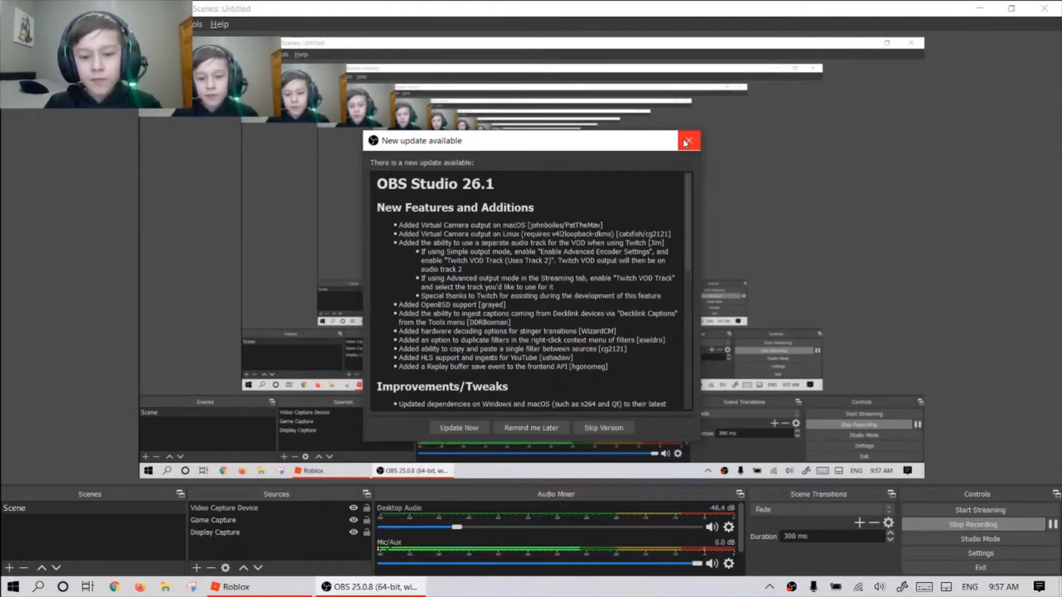
Dismiss OBS Studio's 'New update available' notice so the desktop shows
left_click(689, 140)
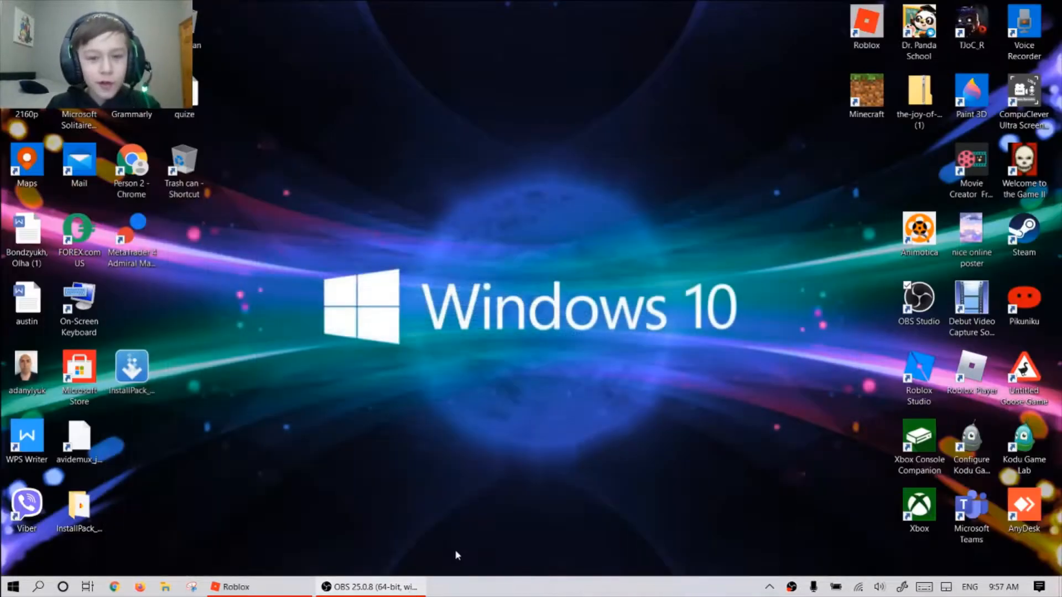
Bring up the Ragdoll System Test page and join the game with Play
left_click(236, 586)
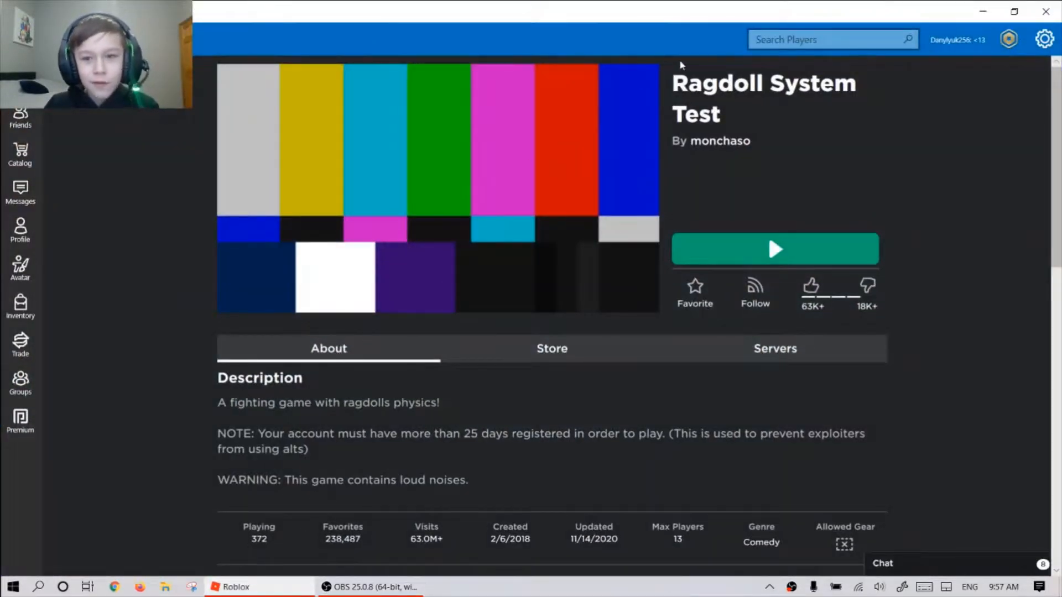
left_click(774, 249)
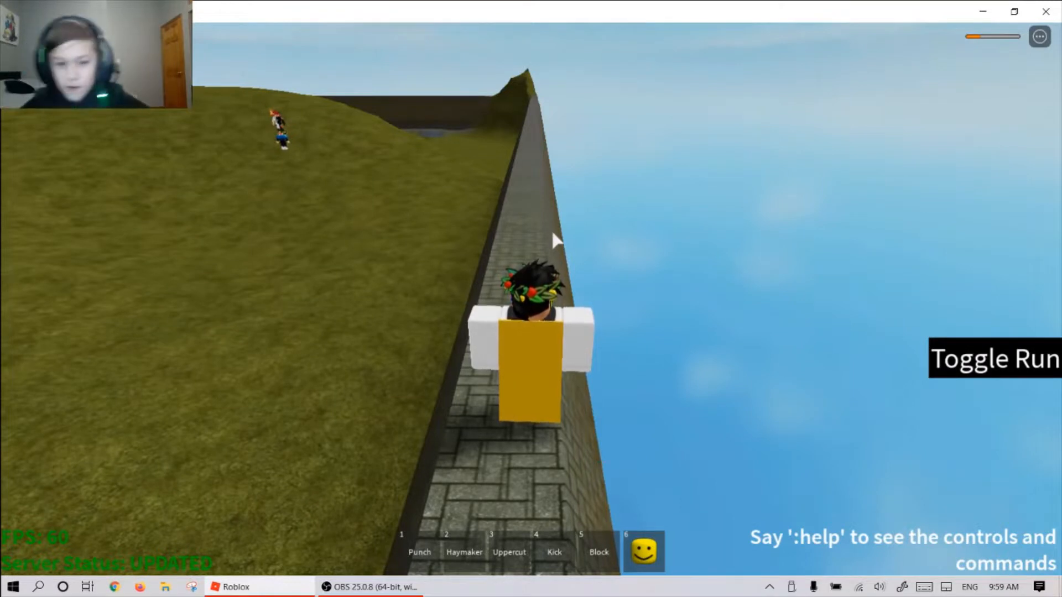
mouse_move(778, 421)
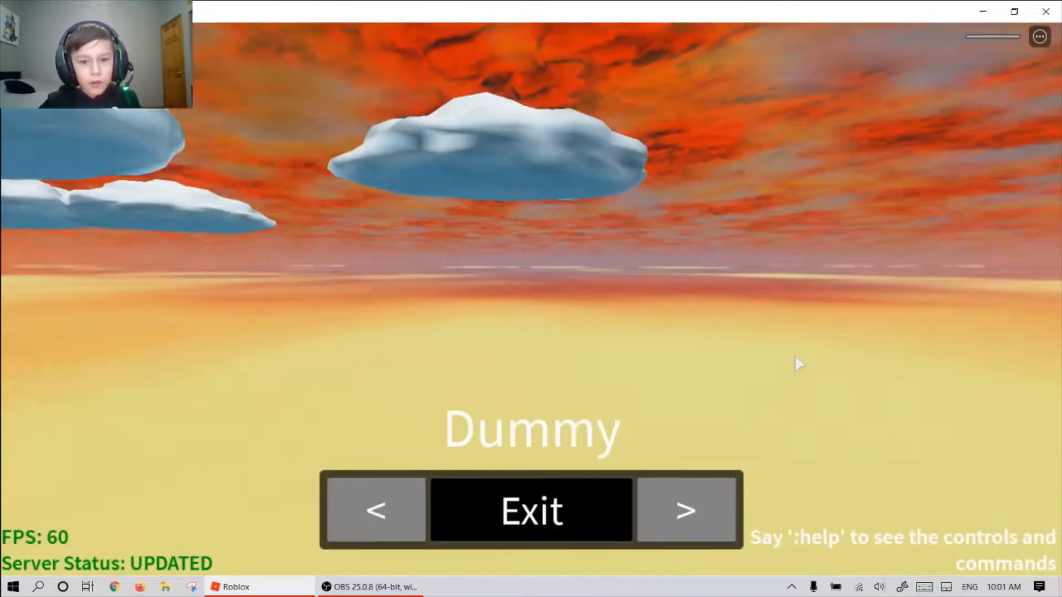
Cycle the spectate camera through Terrain and other players up to meleetroop
left_click(686, 511)
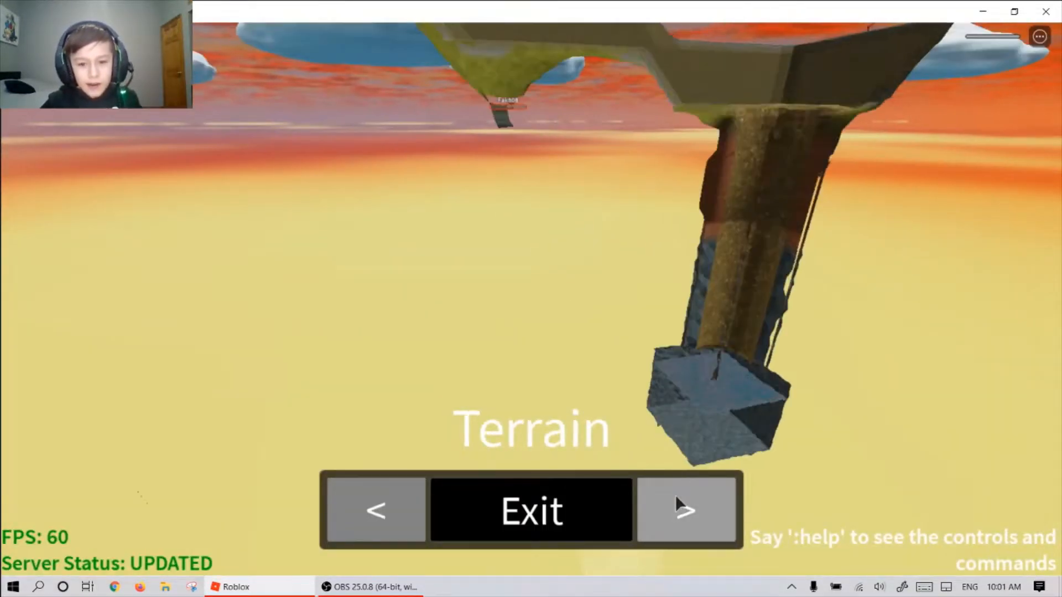
left_click(686, 511)
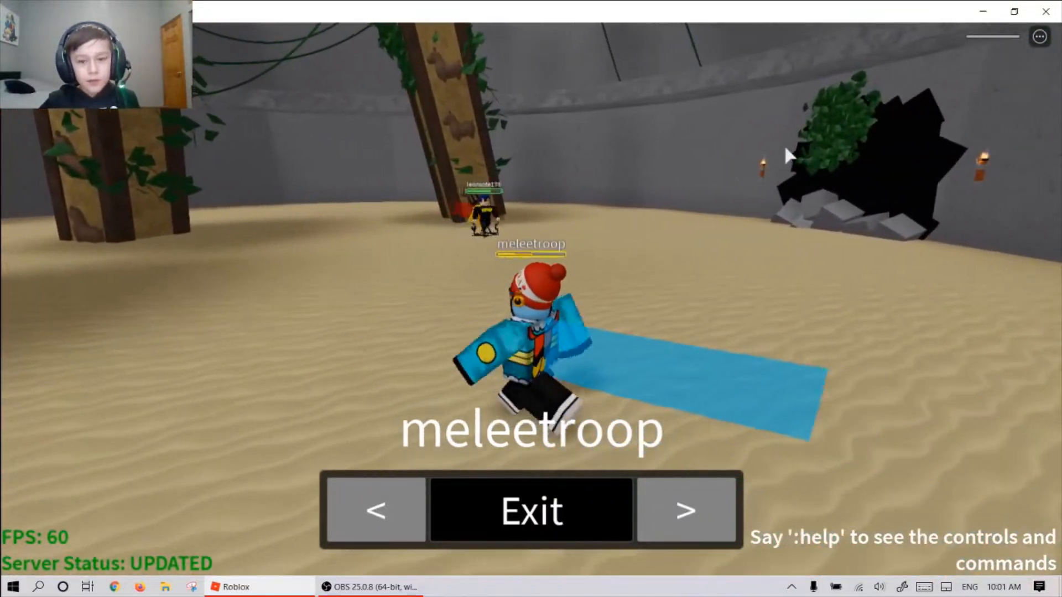
left_click(530, 510)
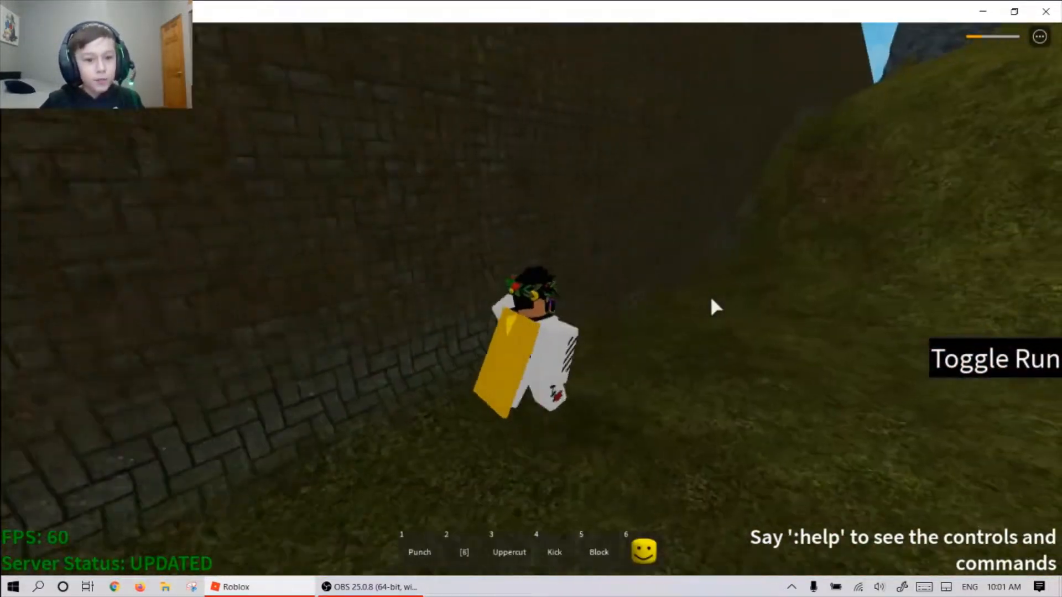
Roam the hills fighting with hotbar moves 3 and 6, then spectate the Dummy
left_click(711, 300)
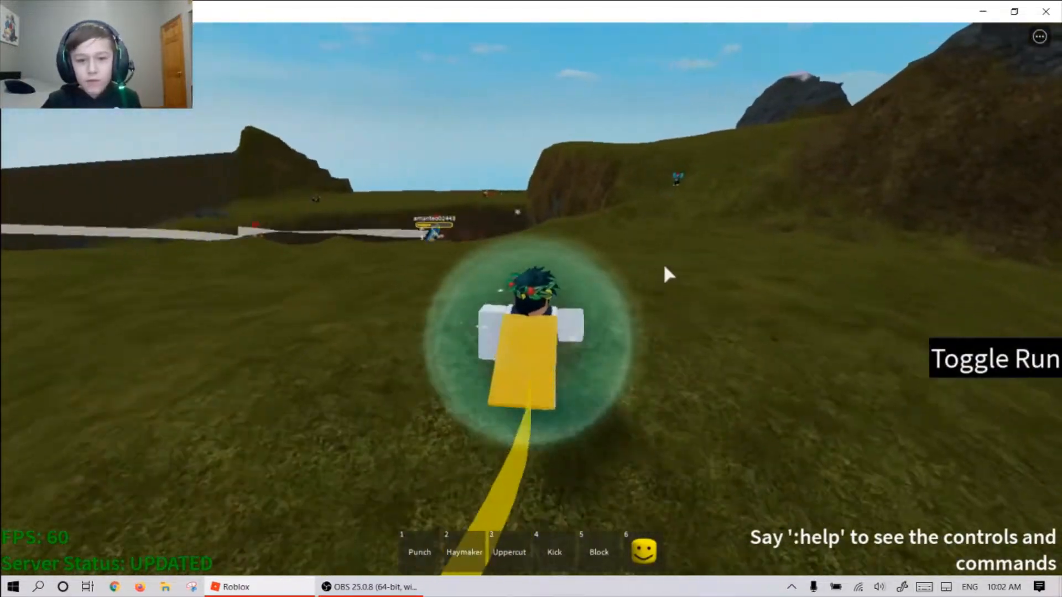
key("3")
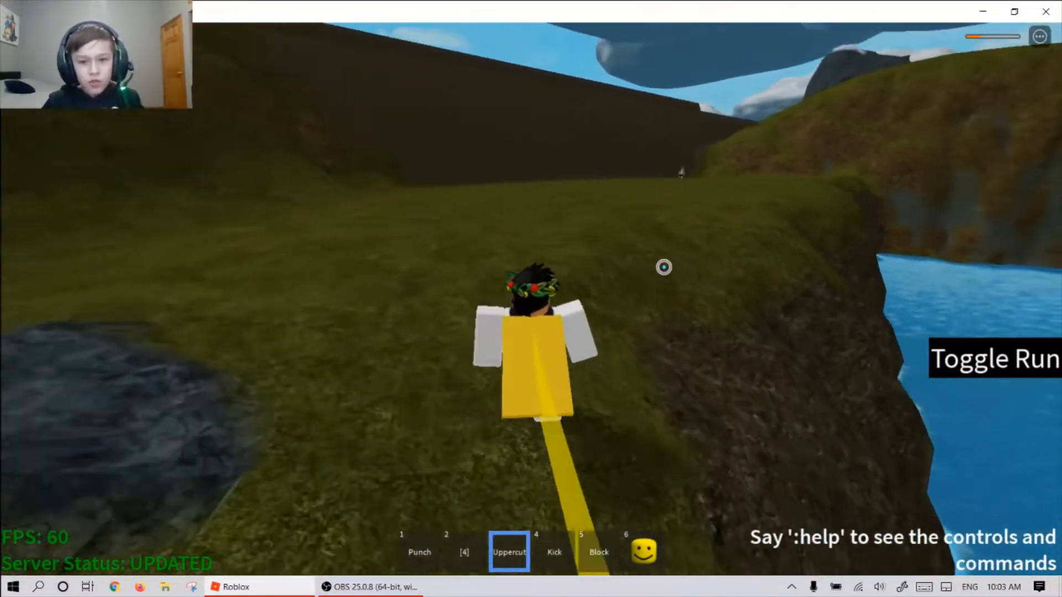
key("6")
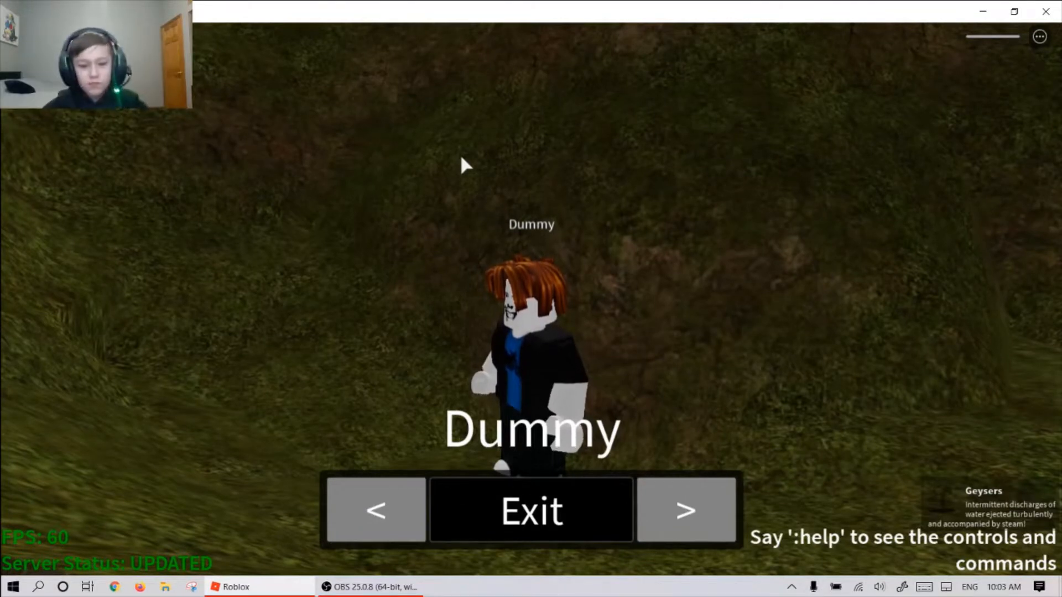
Leave the game through the Escape menu and confirm Leave
key("Escape")
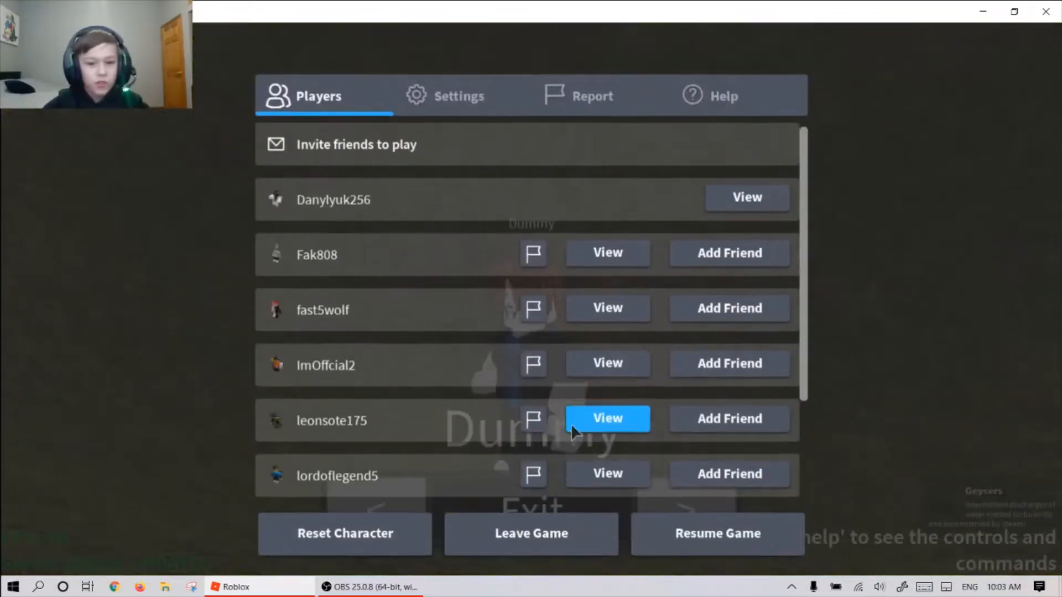
left_click(531, 533)
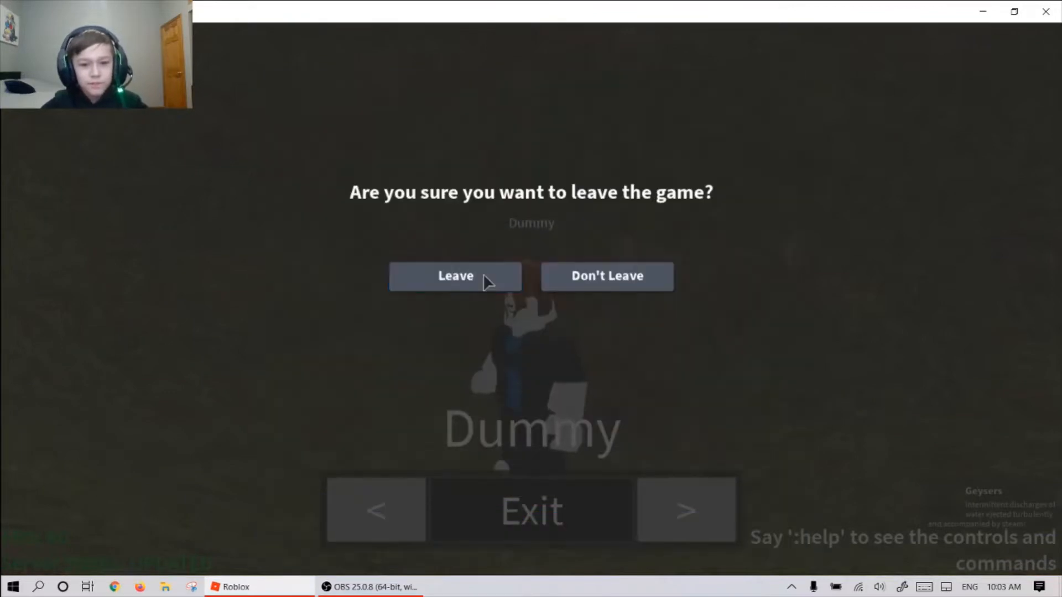
left_click(456, 276)
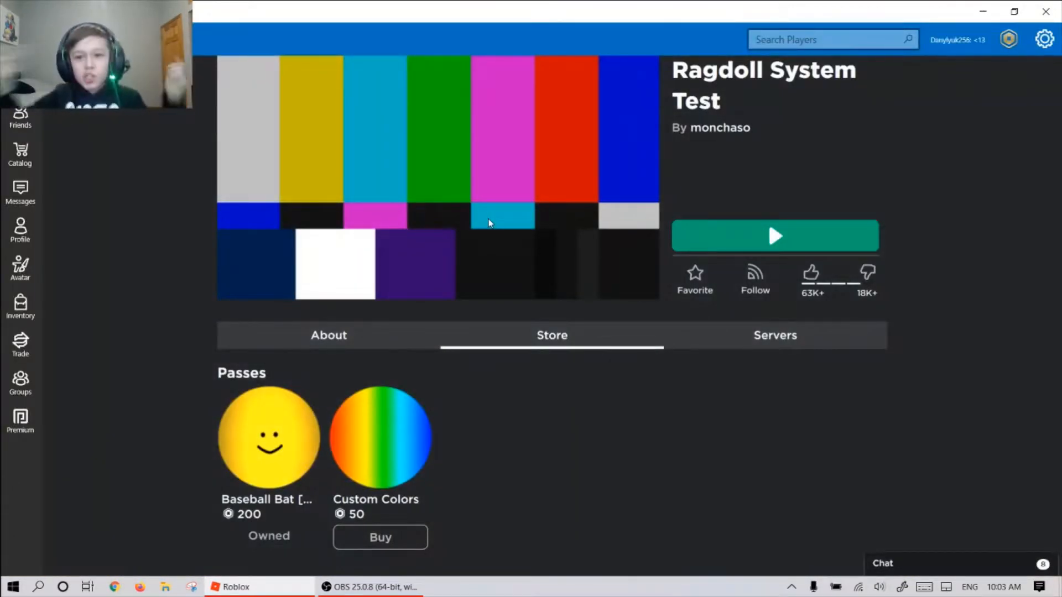
mouse_move(768, 358)
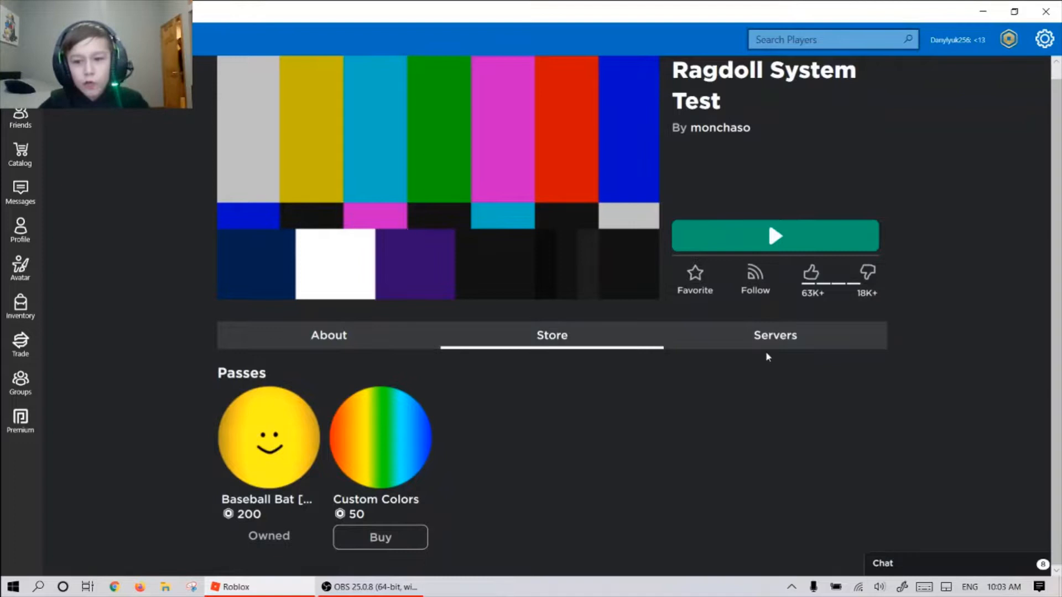
Show the Servers listing on the game page and scroll to the deactivated private server
left_click(775, 336)
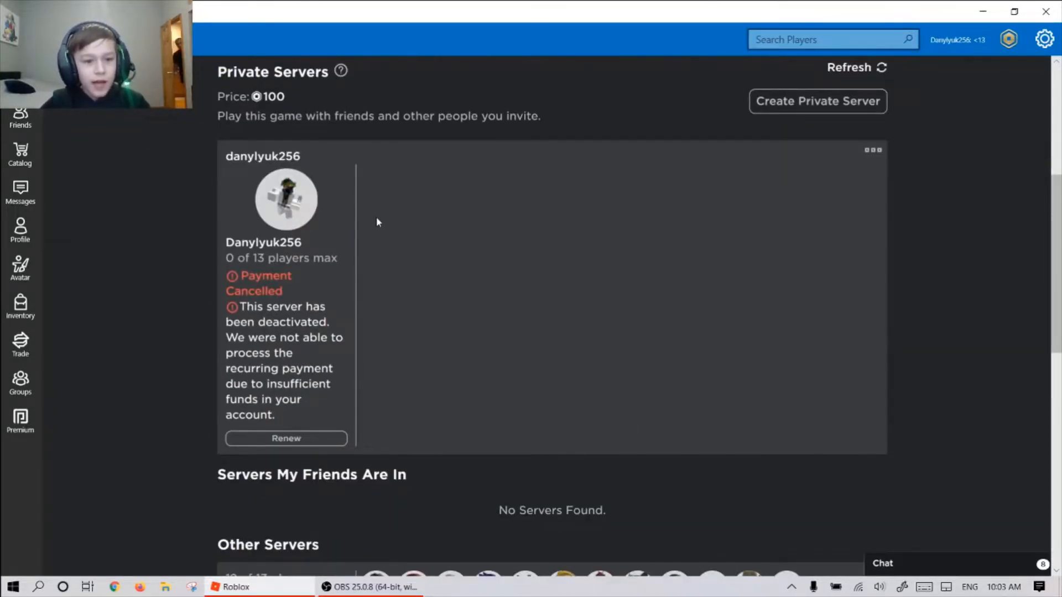
scroll("down", 3)
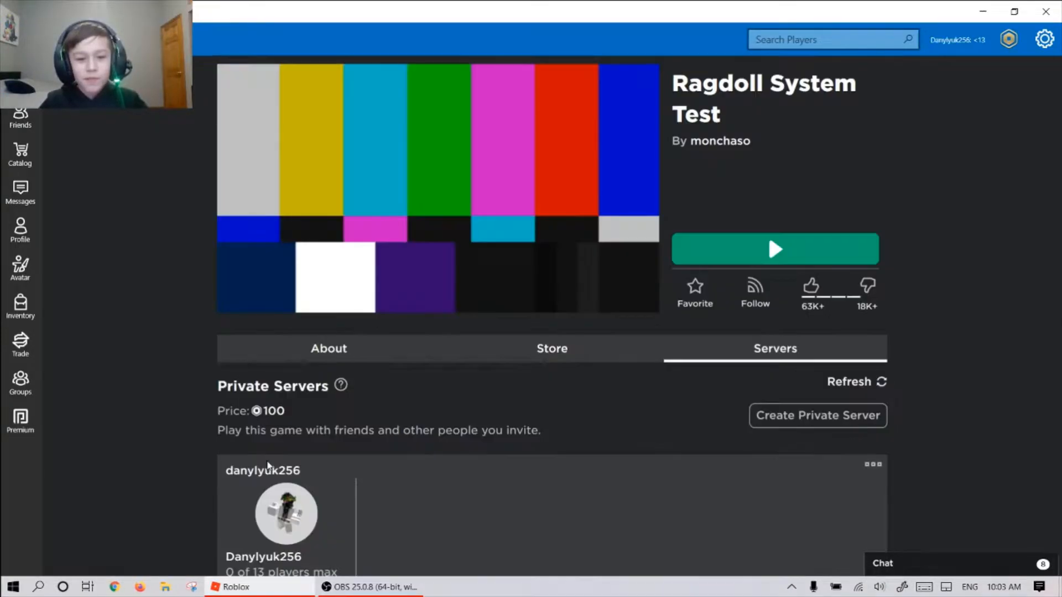
Rejoin Ragdoll System Test and head into the grassy field with move 2 equipped
left_click(774, 249)
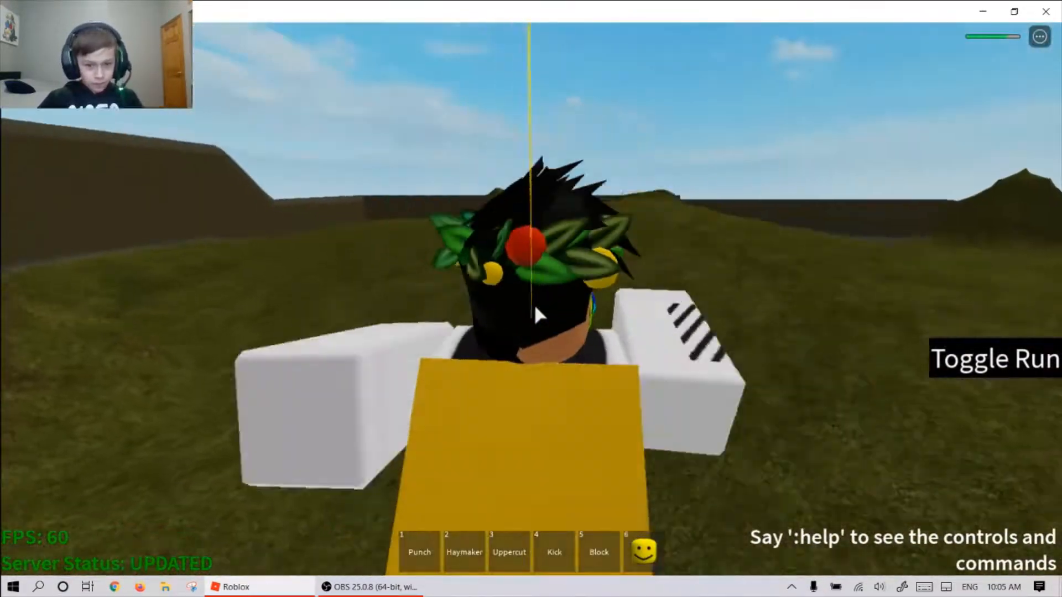
key("2")
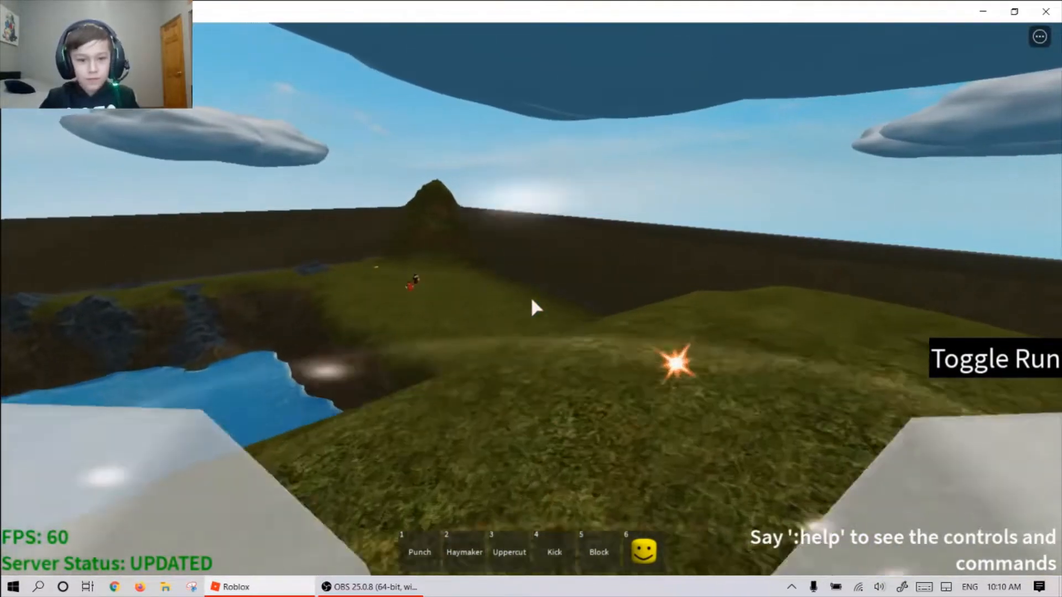
mouse_move(535, 309)
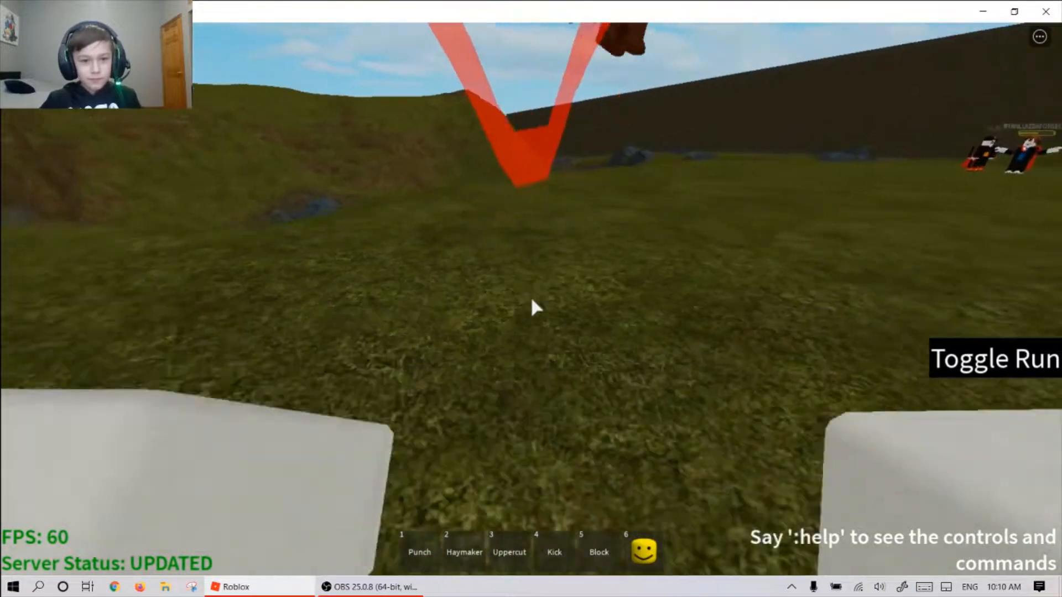
Switch between punch and move 2, then ready the Uppercut facing the Dummy
key("2")
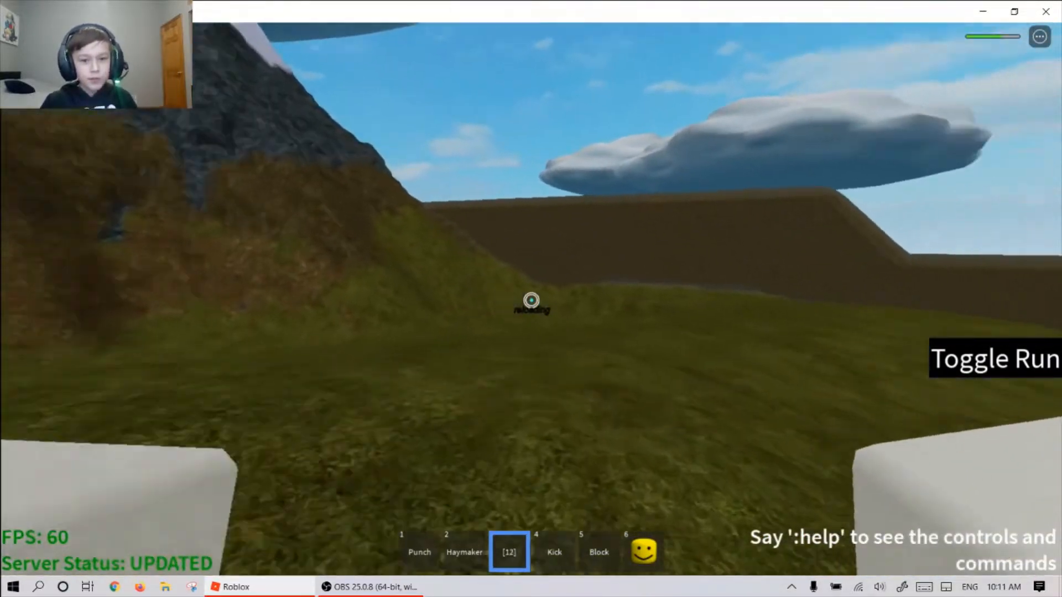
key("1")
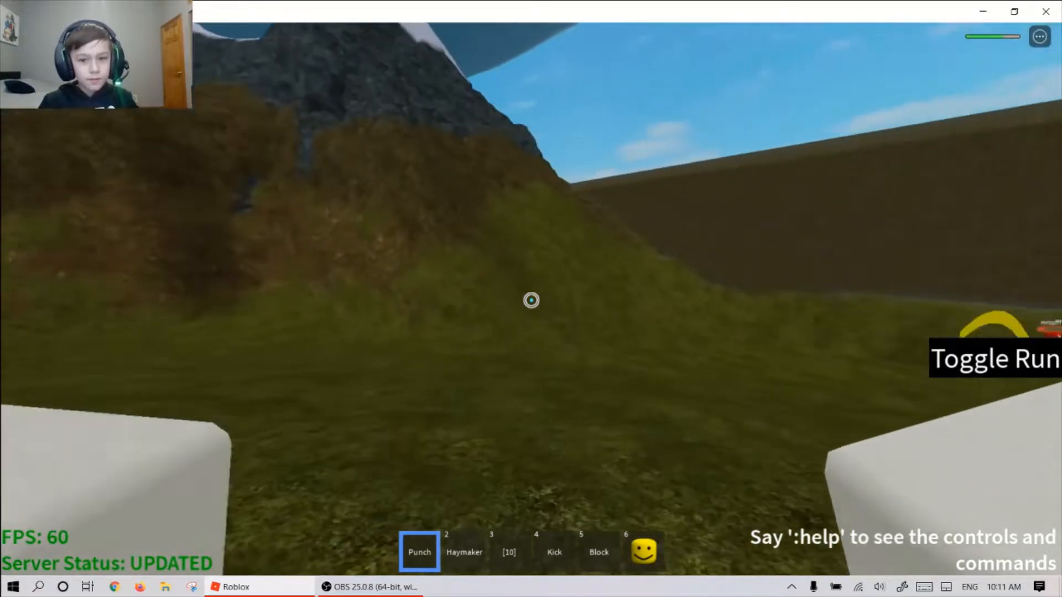
key("2")
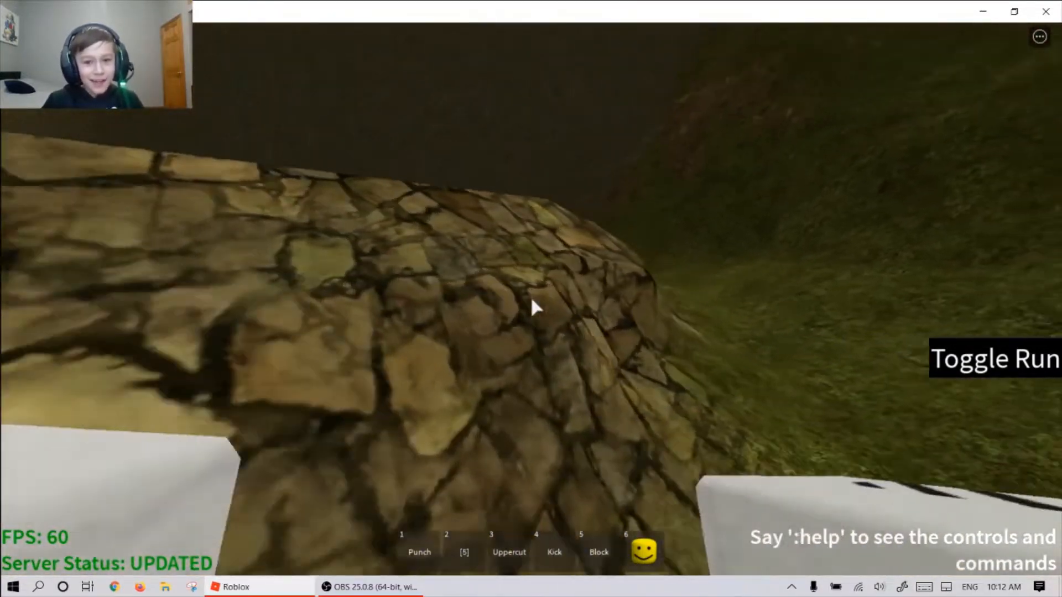
key("3")
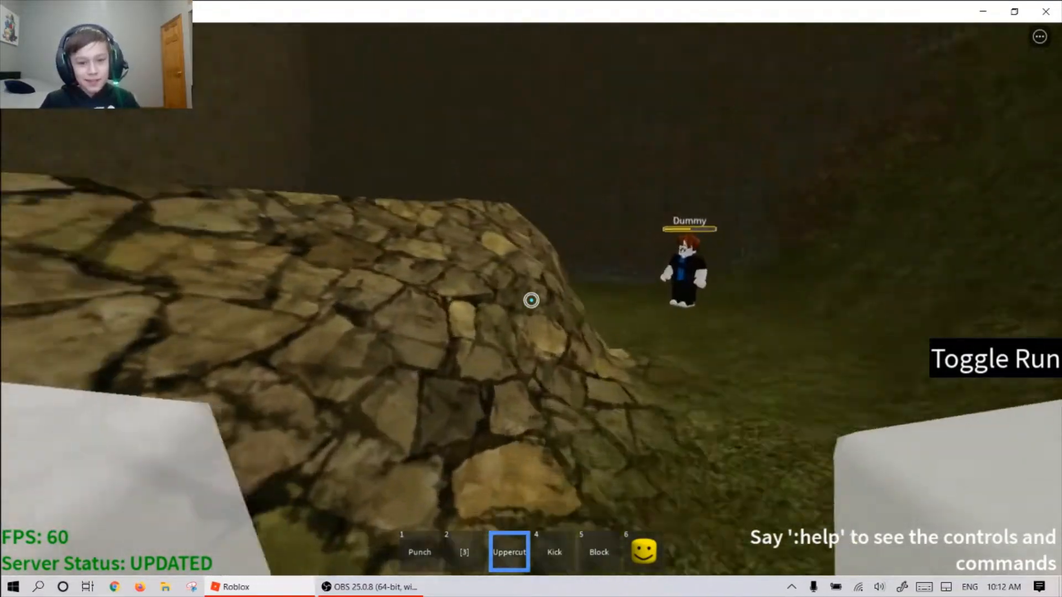